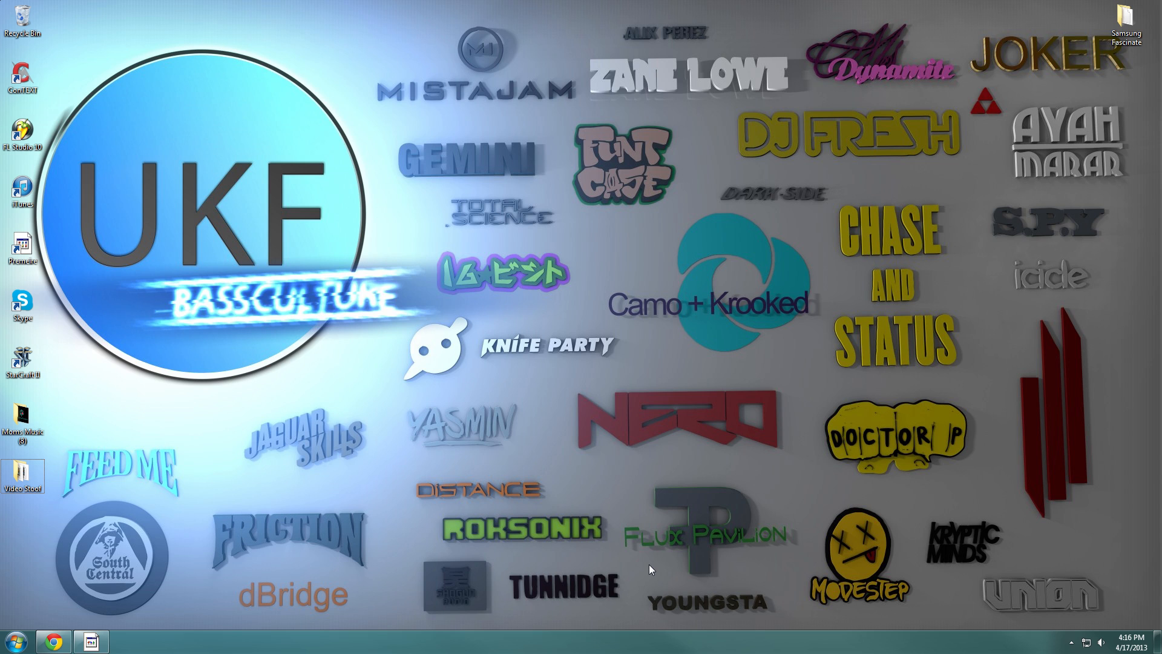
mouse_move(1012, 150)
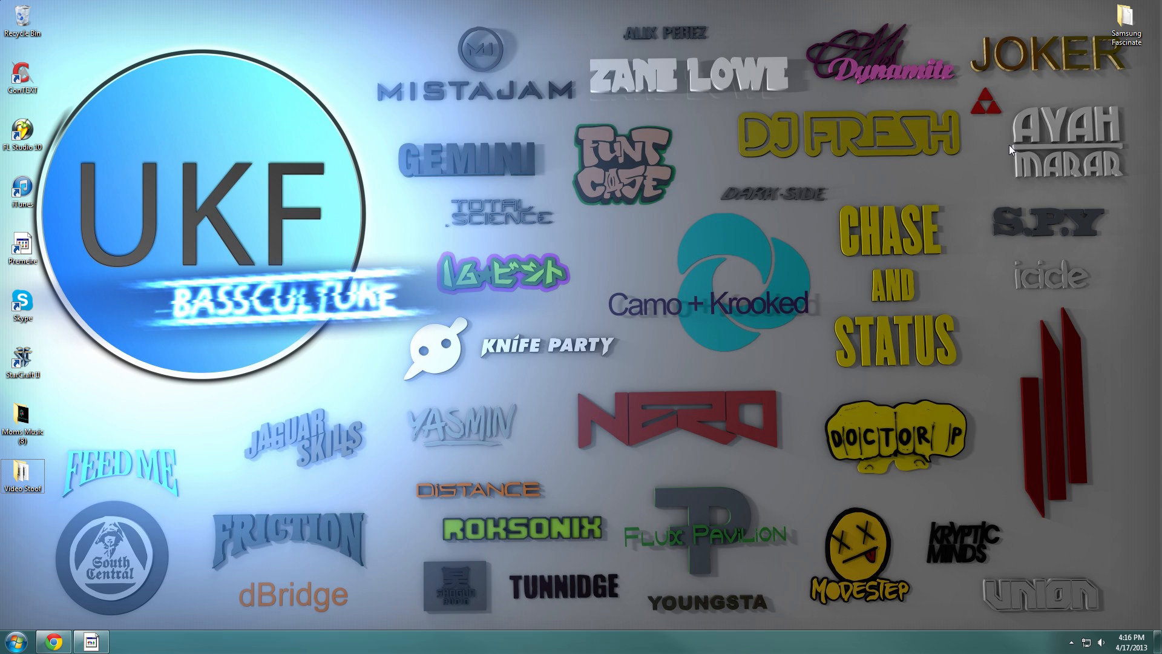
Navigate into the Samsung Fascinate folder and then its Jellybean subfolder.
double_click(1126, 19)
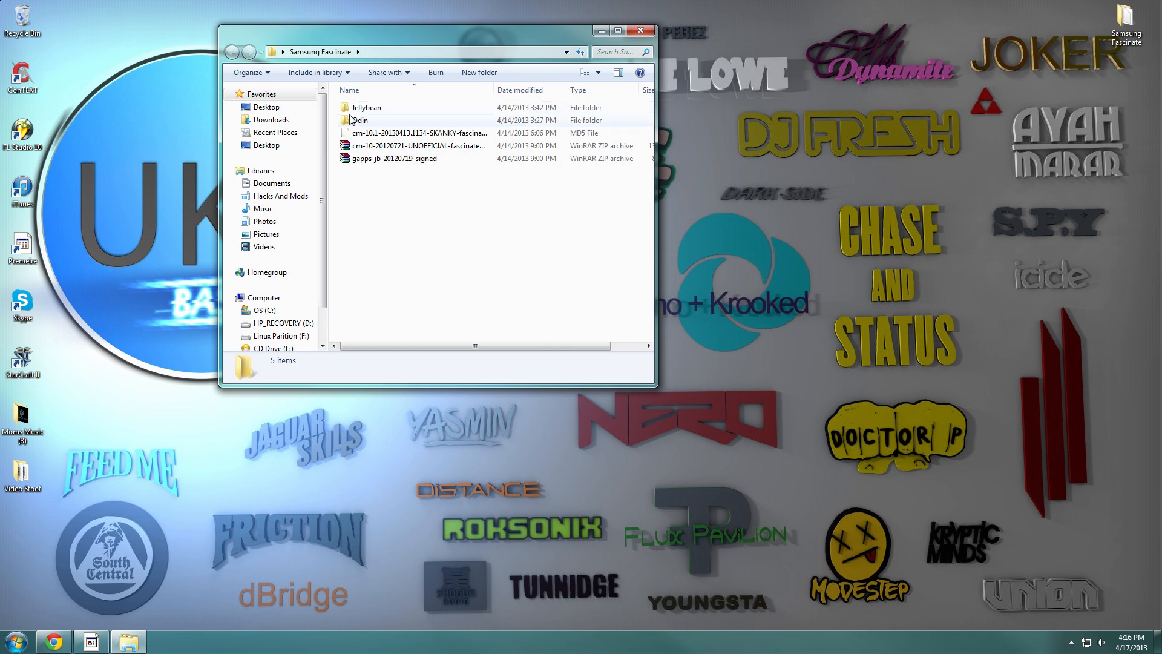
double_click(363, 120)
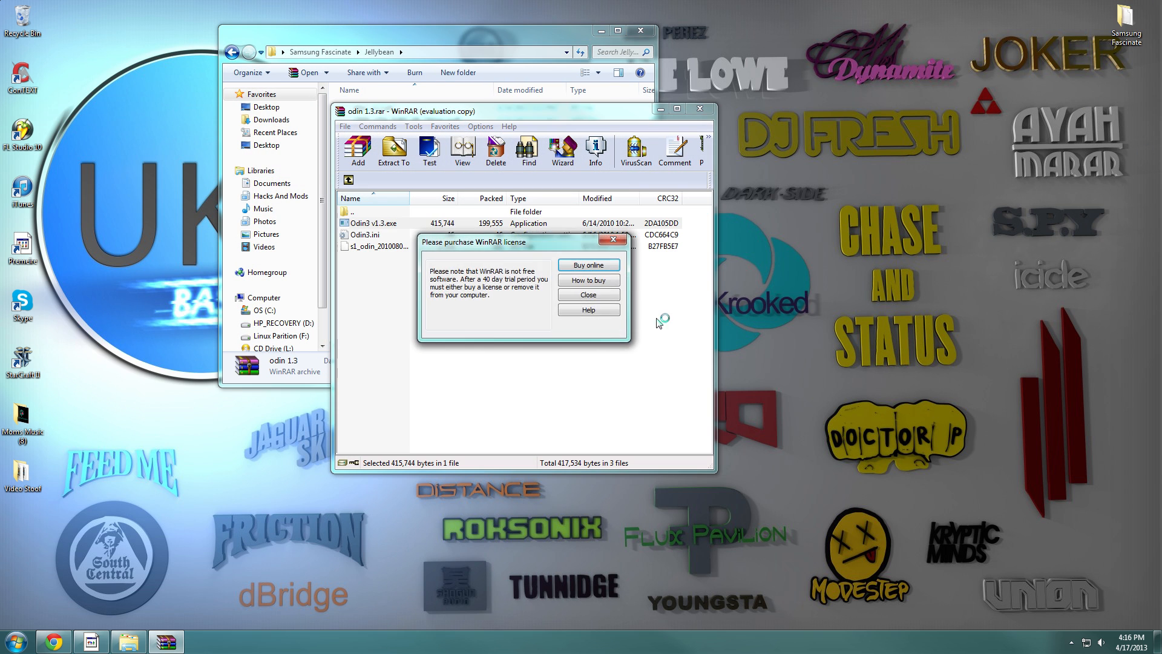
Enable Re-Partition and load atlas_v2.2.pit as the PIT file.
click(589, 294)
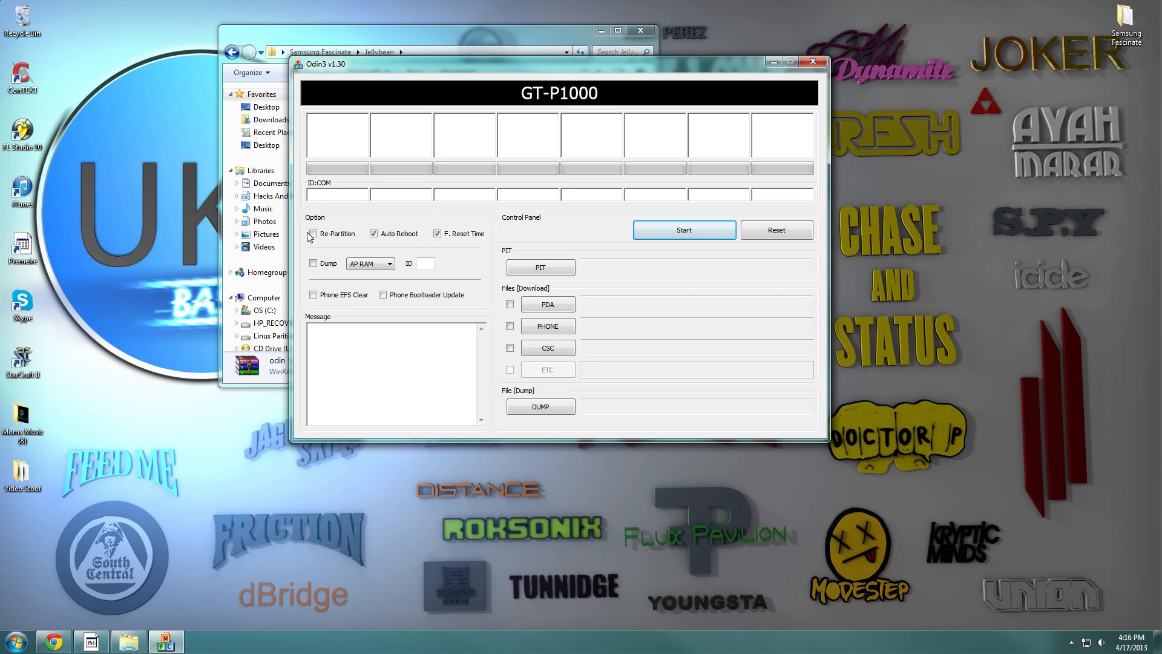
click(313, 234)
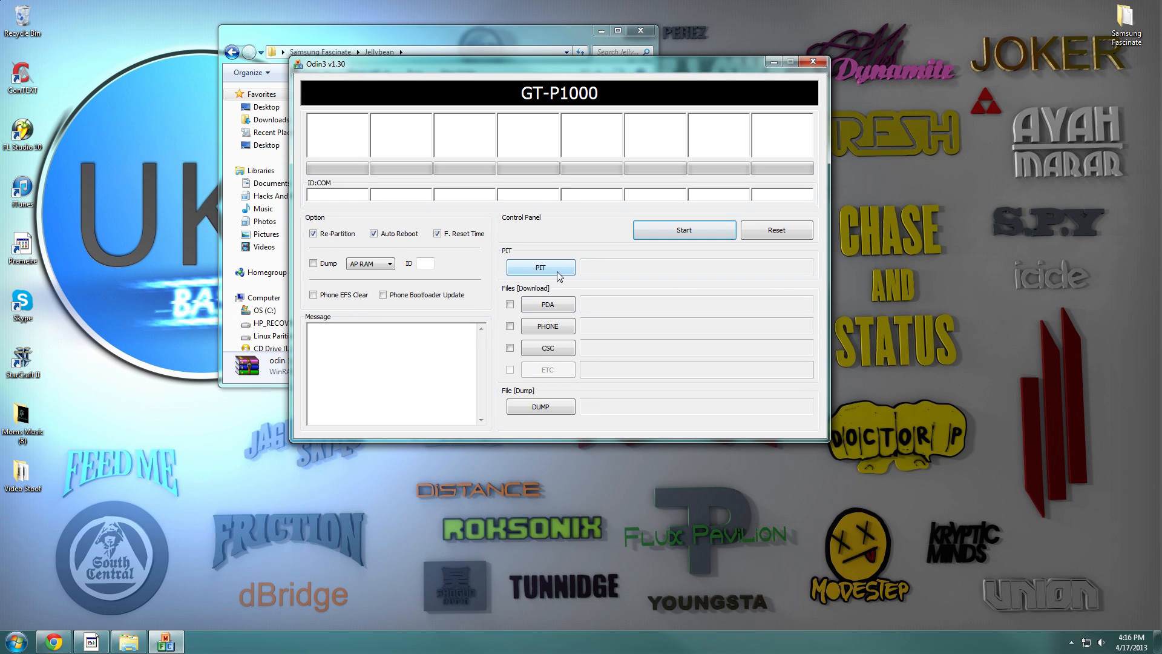
click(540, 266)
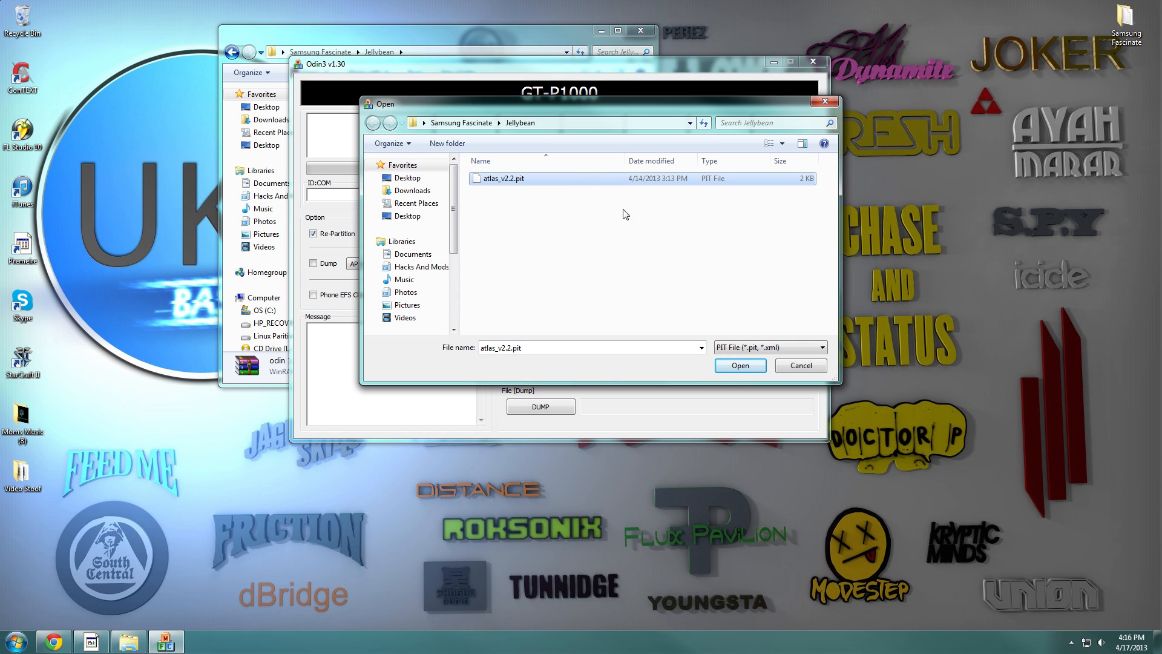
mouse_move(603, 182)
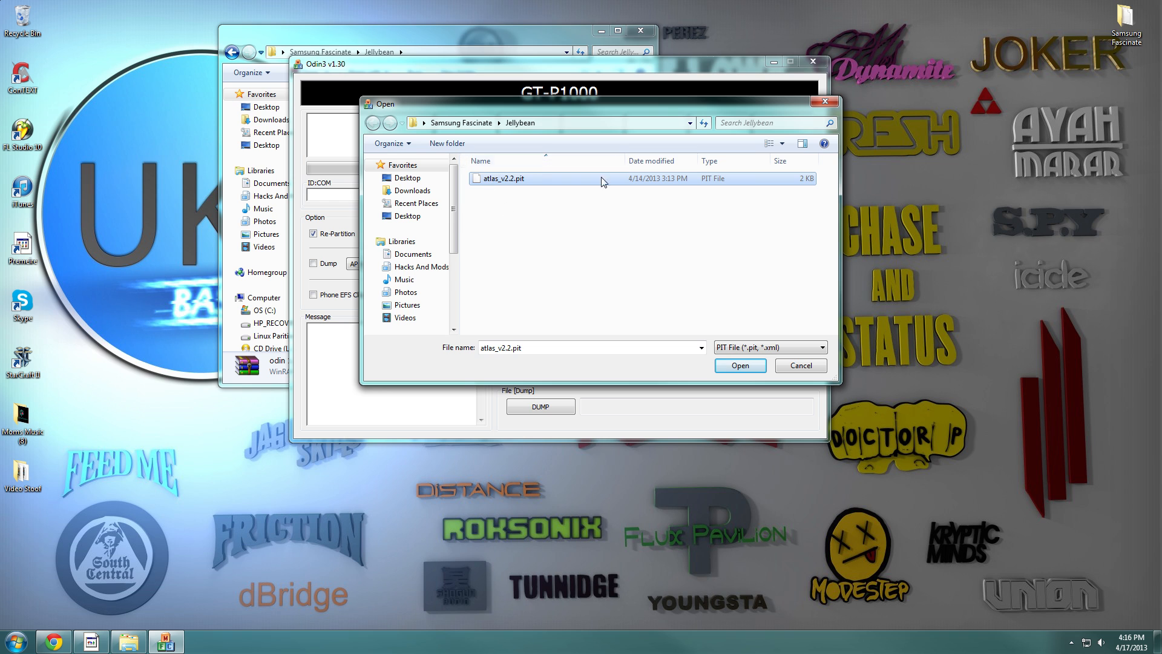
click(739, 364)
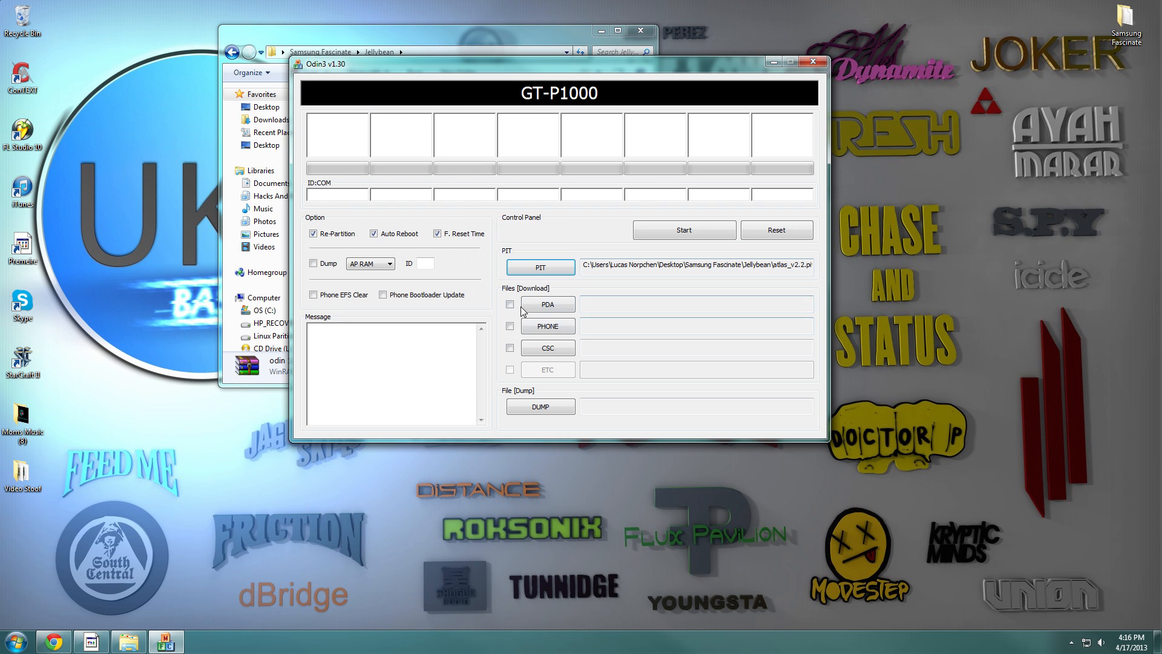
mouse_move(555, 321)
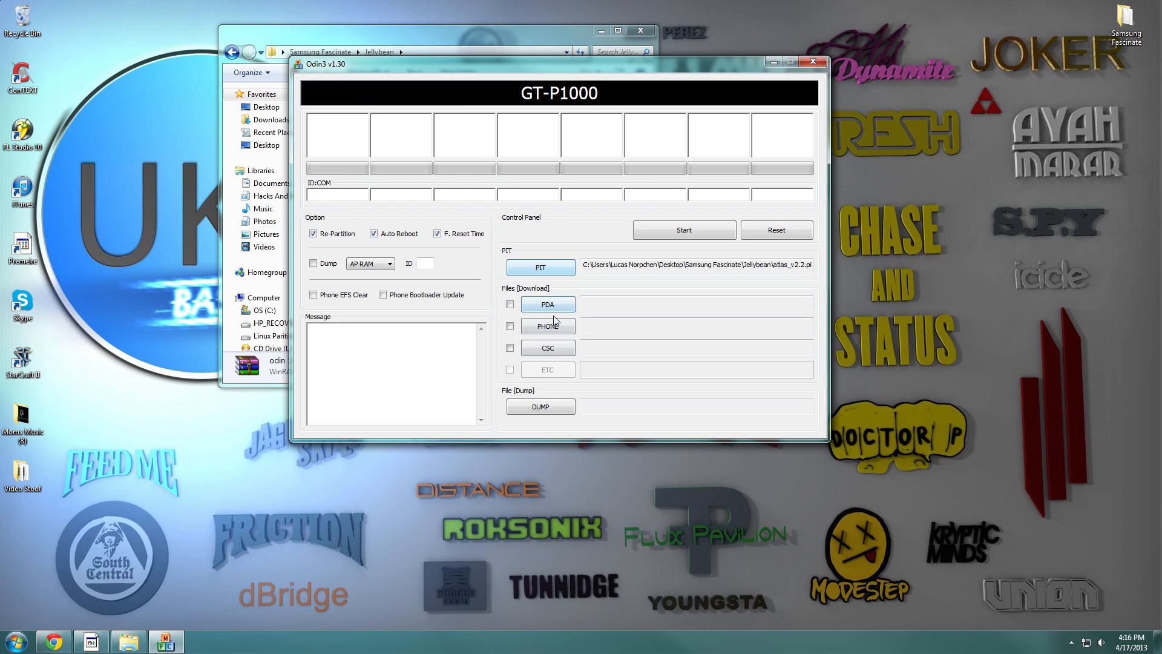
Load CI500_VZW_EH03_GB_CM.tar.md5 as the PDA firmware file.
click(547, 304)
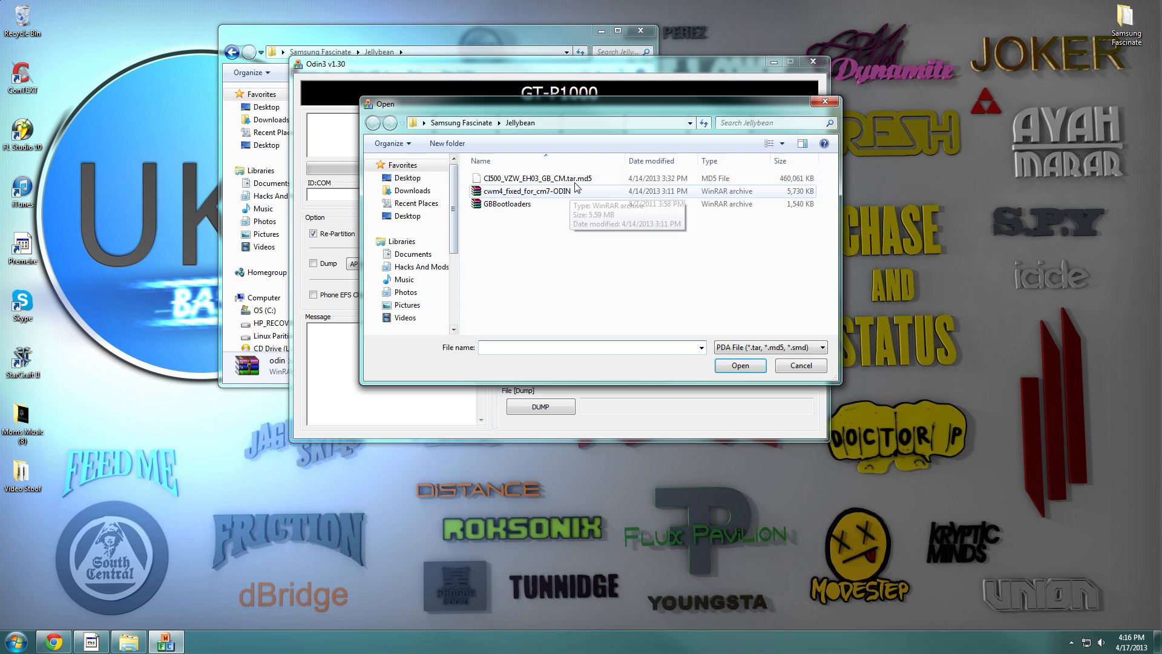
mouse_move(536, 178)
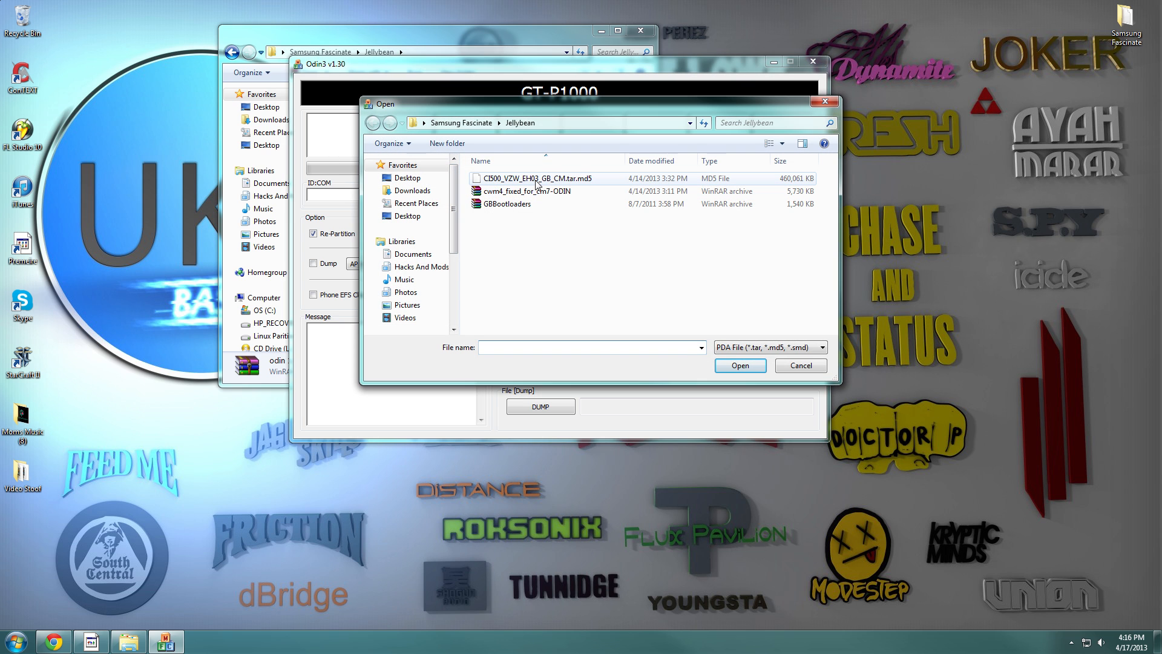
click(538, 178)
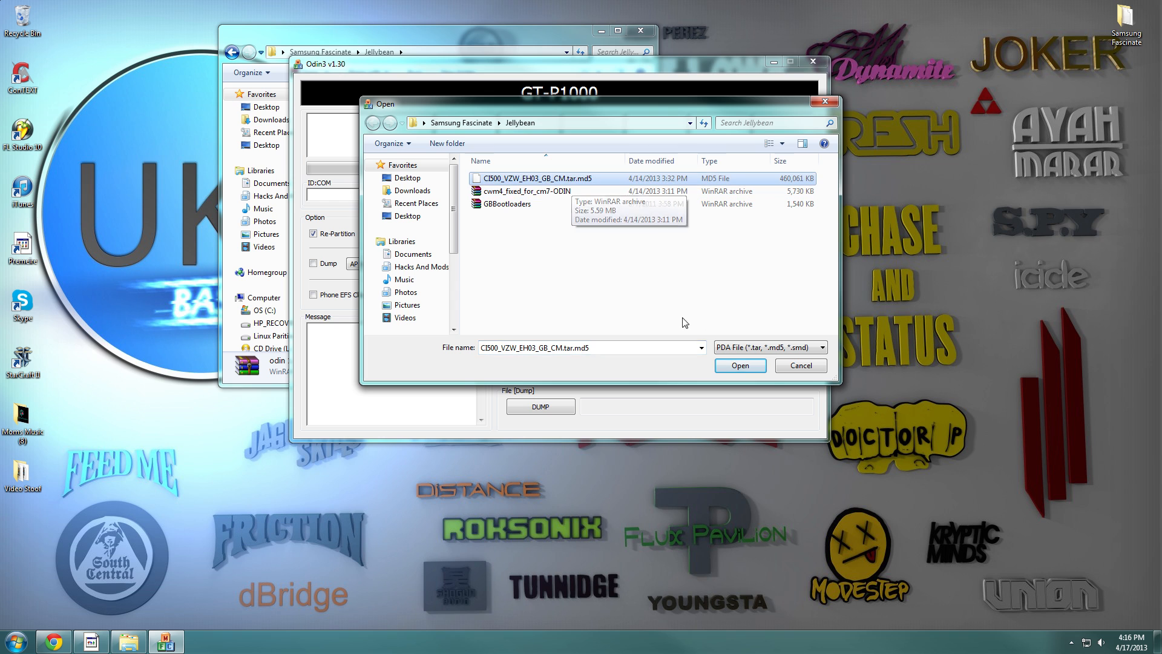
click(738, 364)
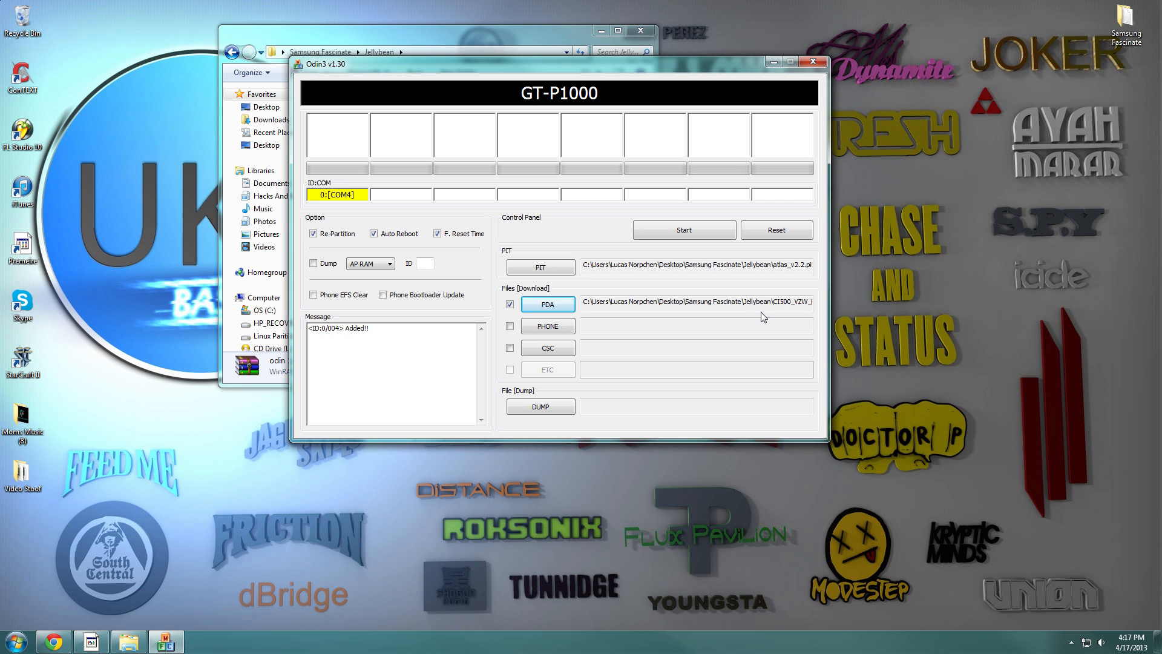
mouse_move(612, 225)
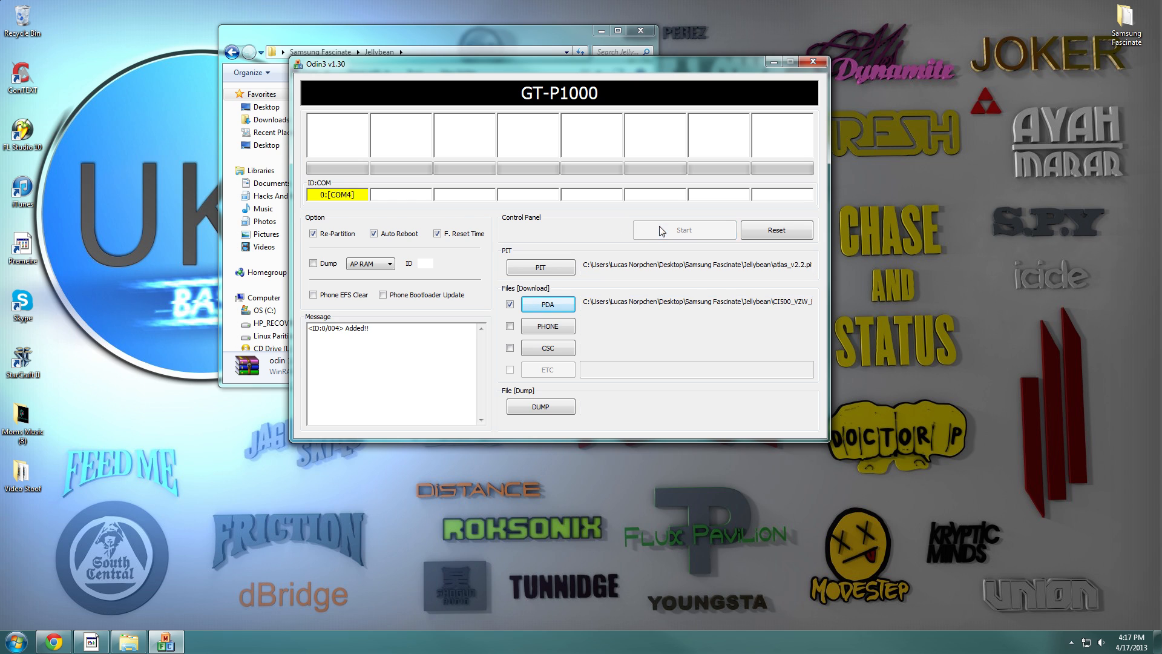
Start flashing the EH03 stock firmware to the phone on COM4.
click(683, 230)
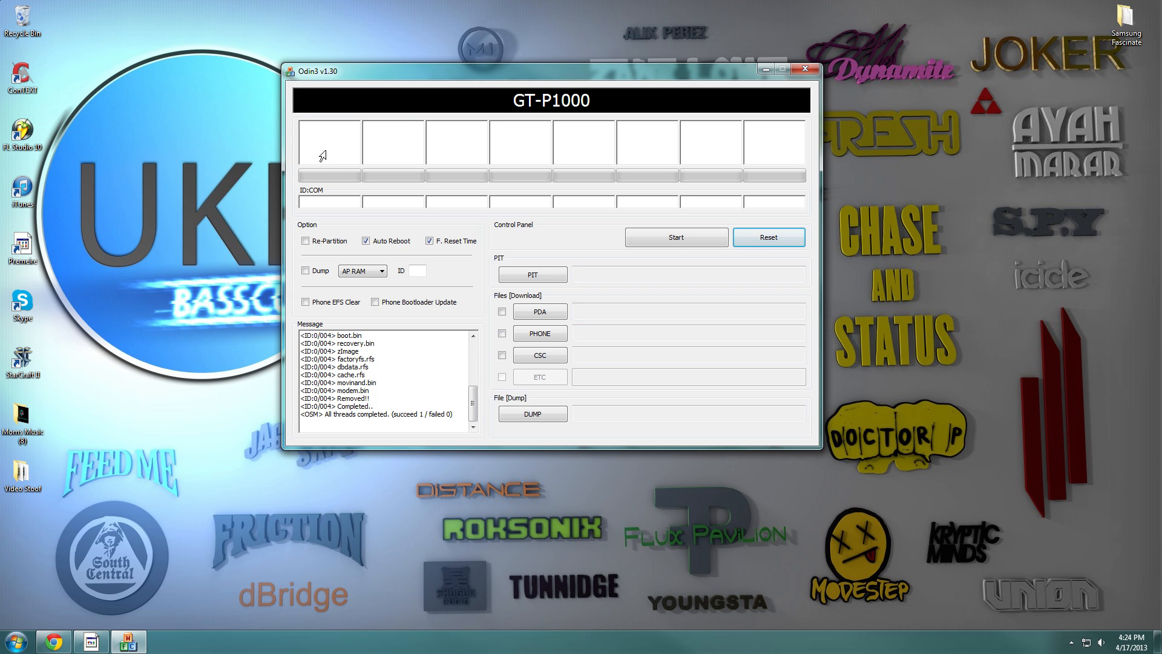
mouse_move(321, 196)
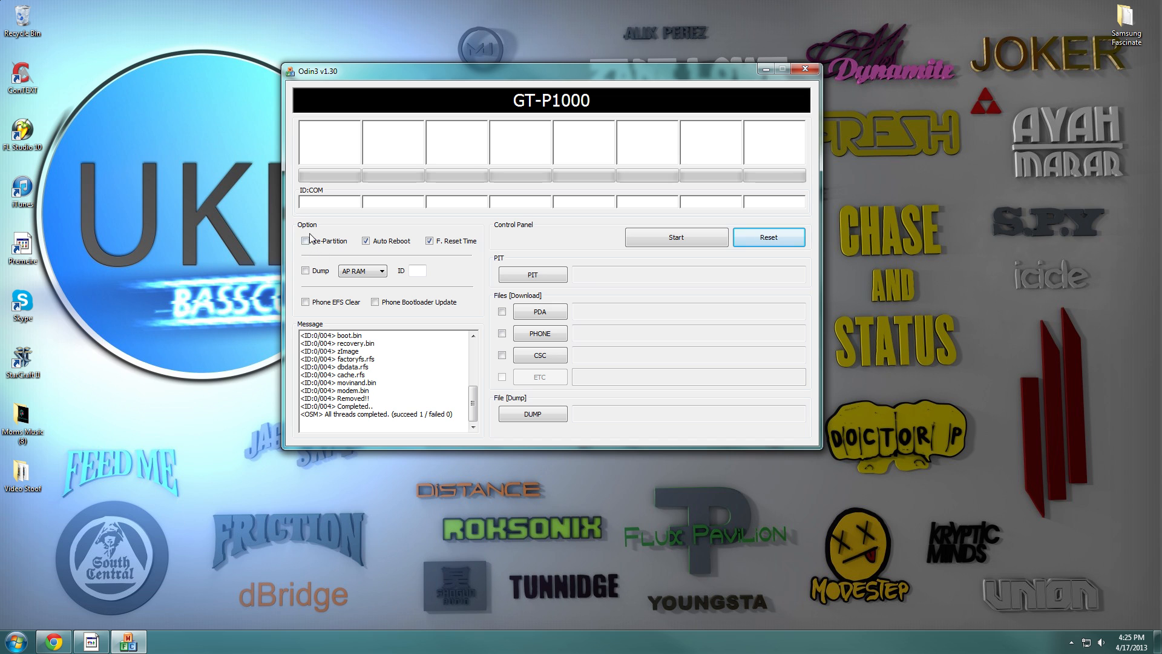
mouse_move(322, 249)
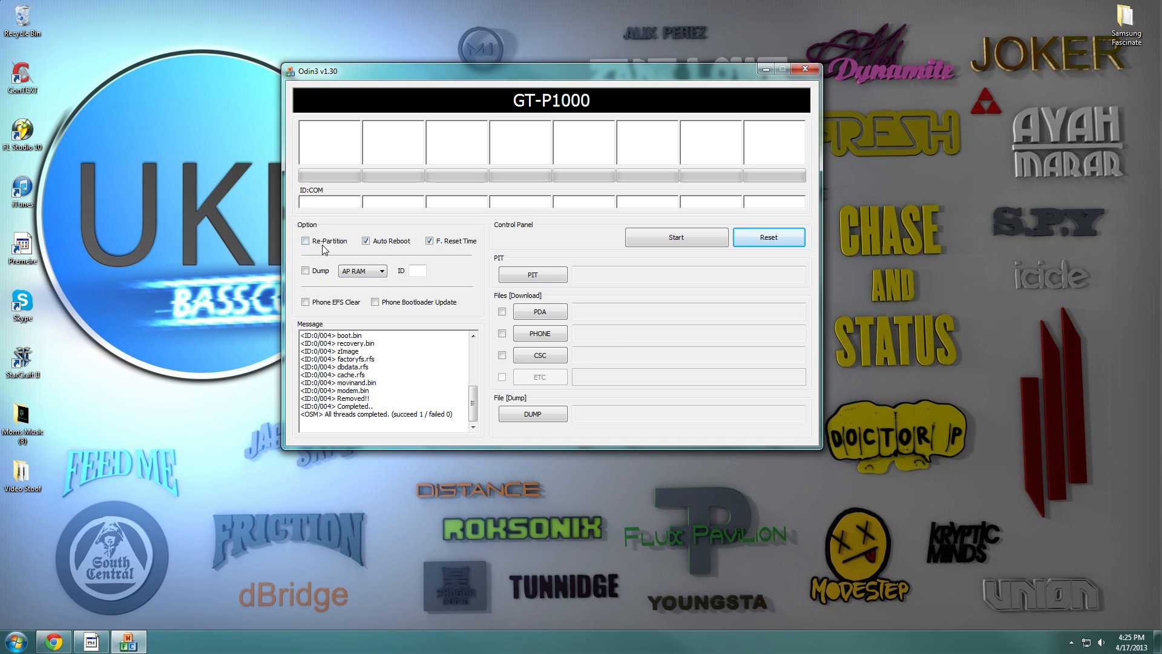
Load cwm4_fixed_for_cm7-ODIN from the Jellybean folder as the PDA file.
click(540, 312)
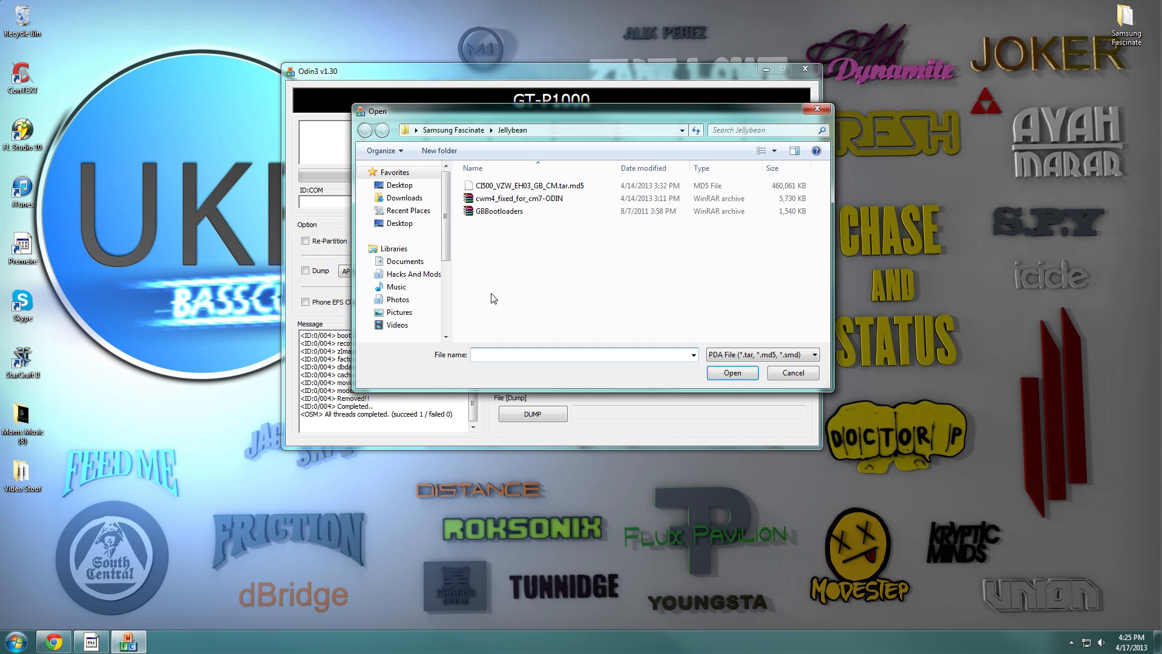
click(521, 197)
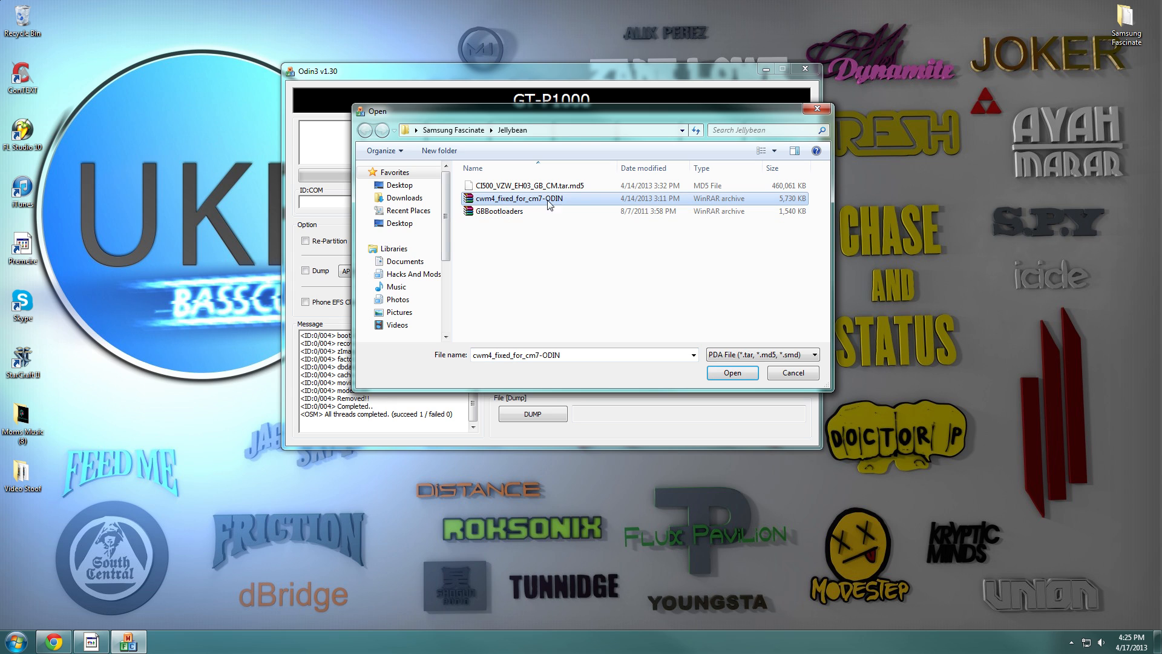
mouse_move(719, 306)
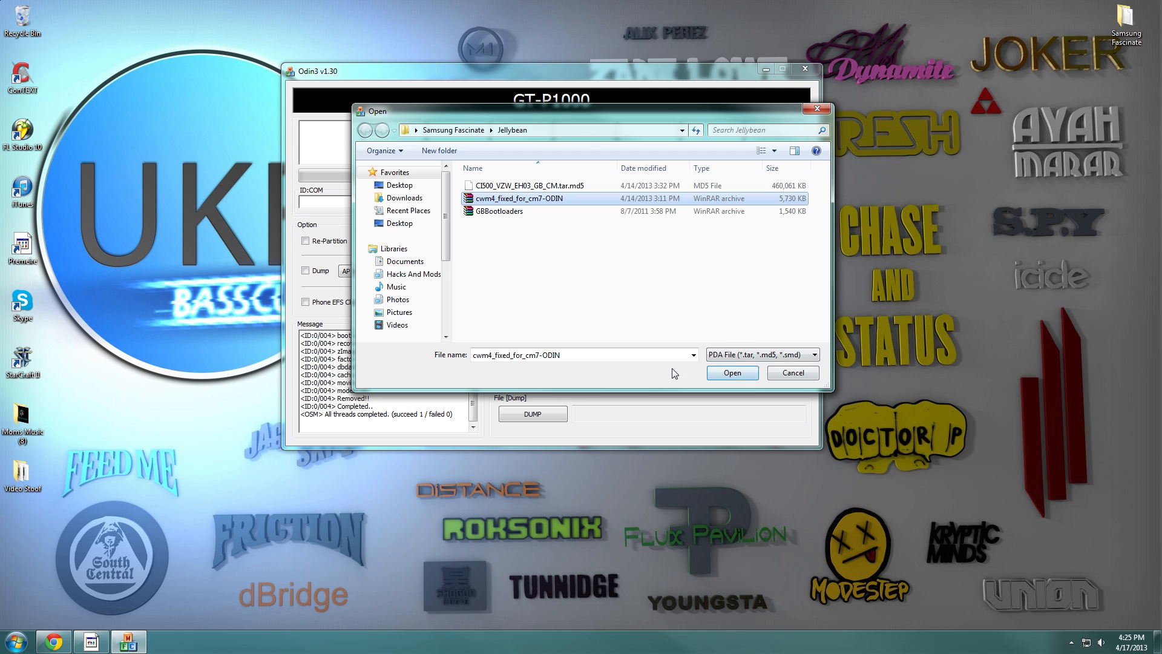
click(731, 372)
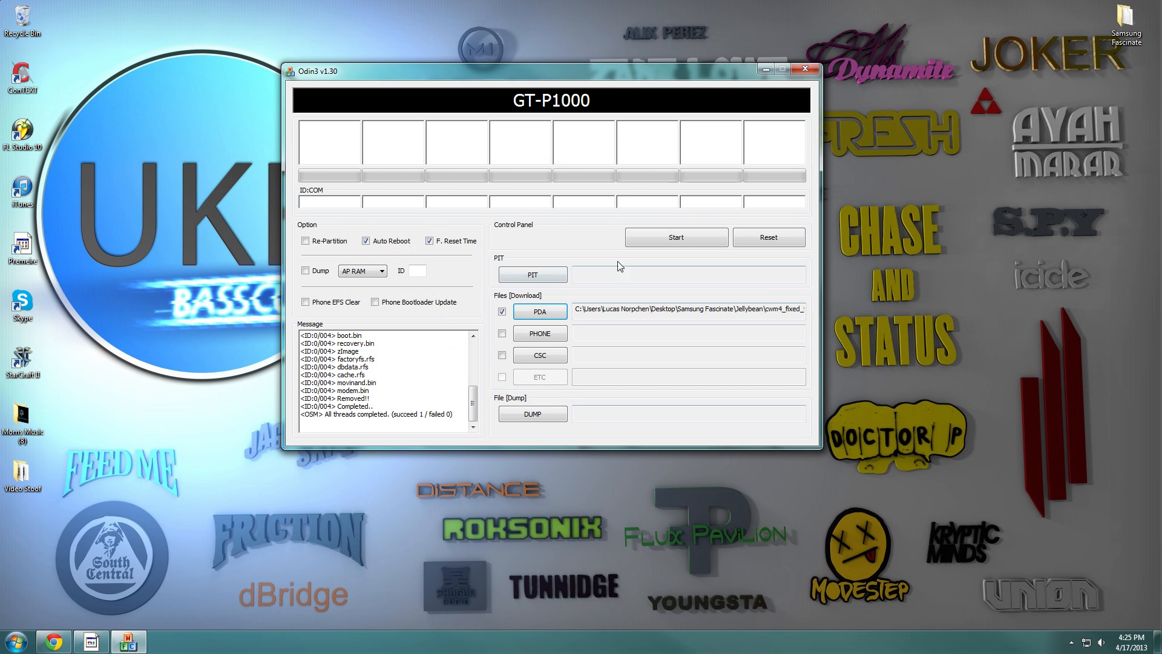
mouse_move(558, 257)
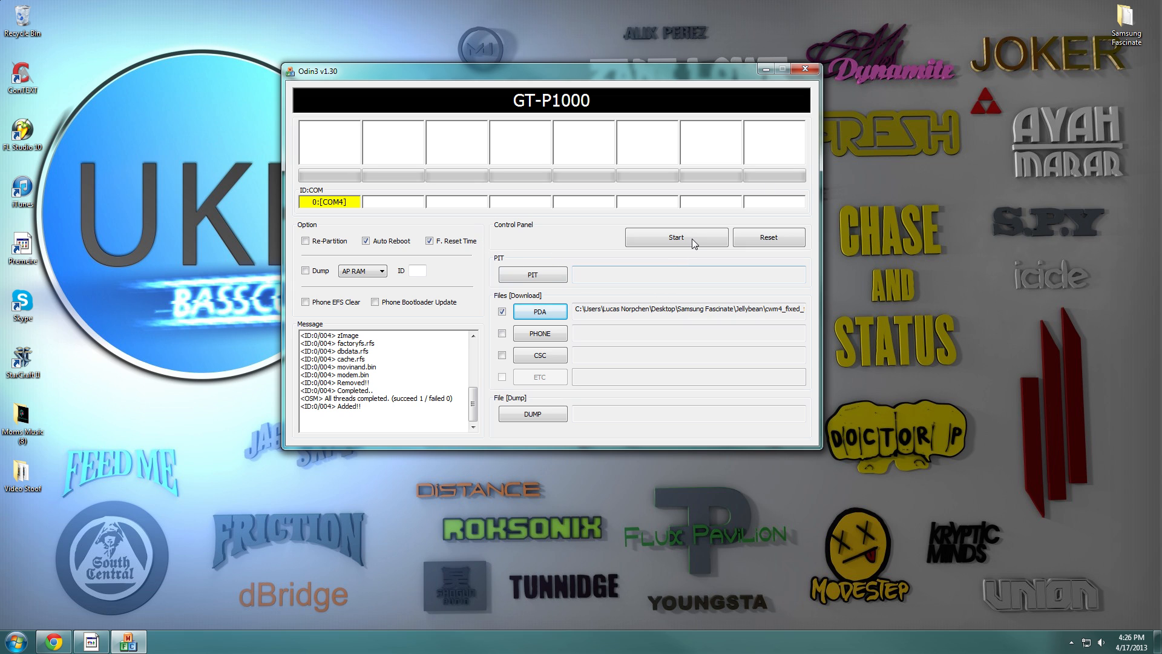
Flash the CWM recovery package until PASS, then reset the Odin session.
click(676, 237)
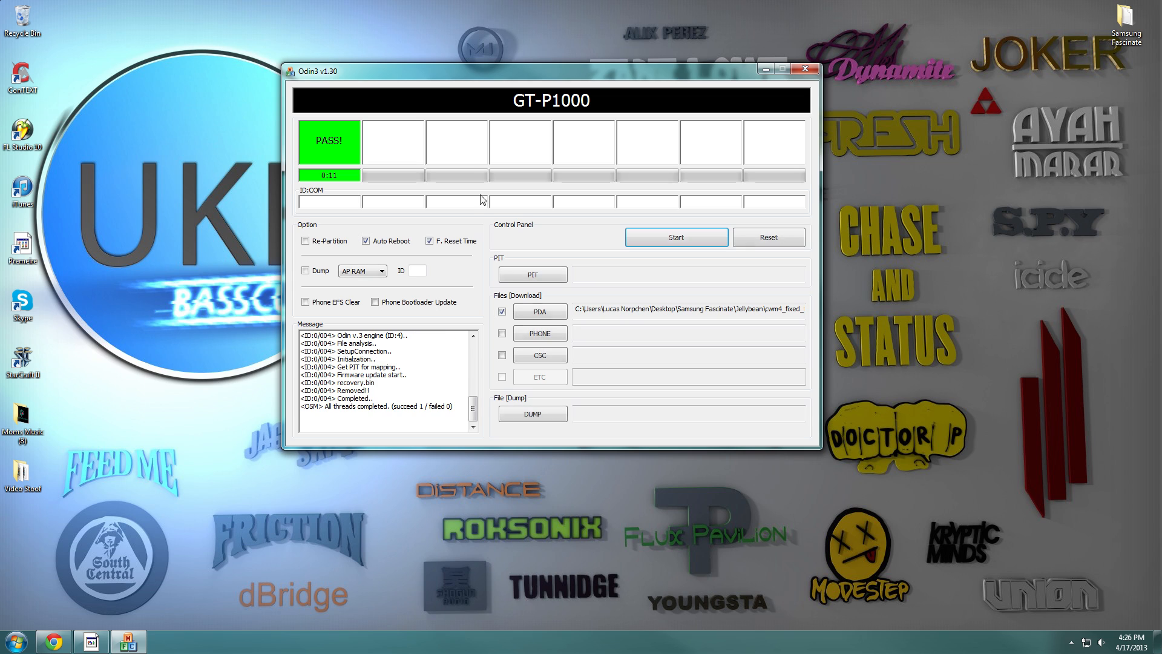
click(768, 237)
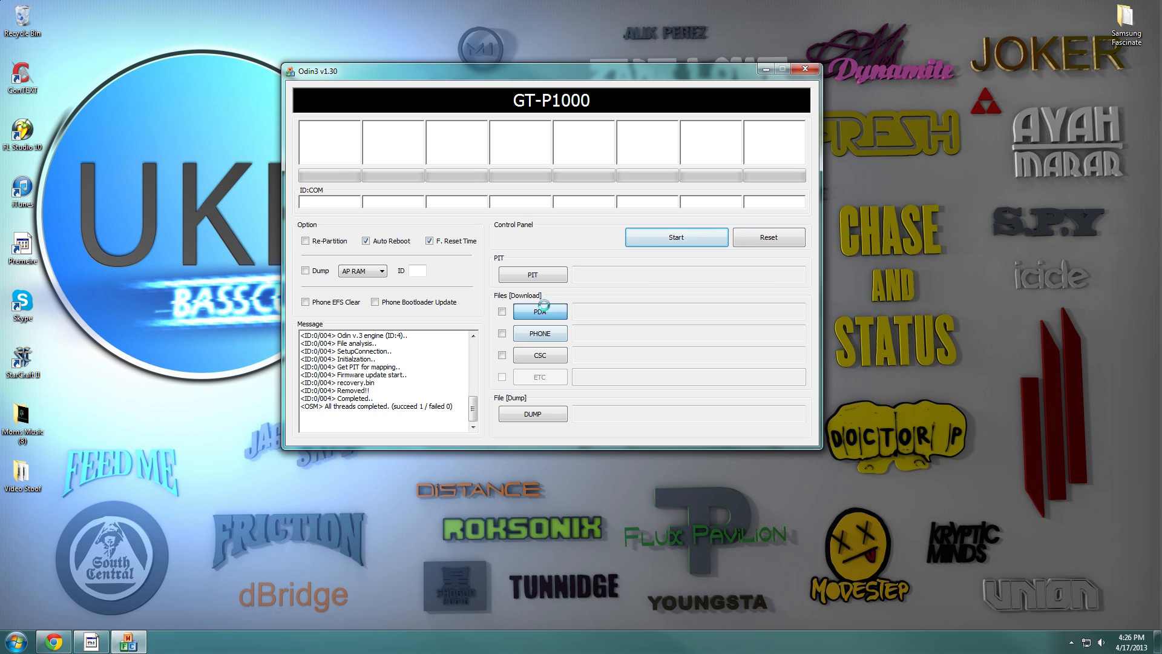
Load GBBootloaders as the PDA file and start flashing it to the phone.
click(539, 312)
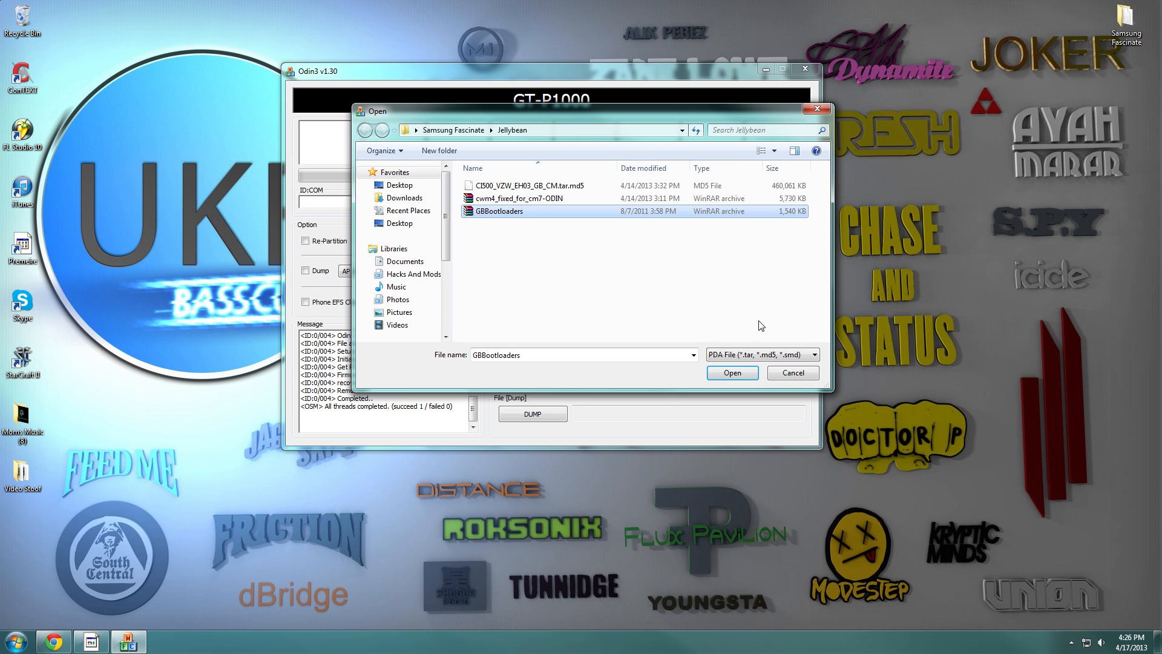
click(731, 373)
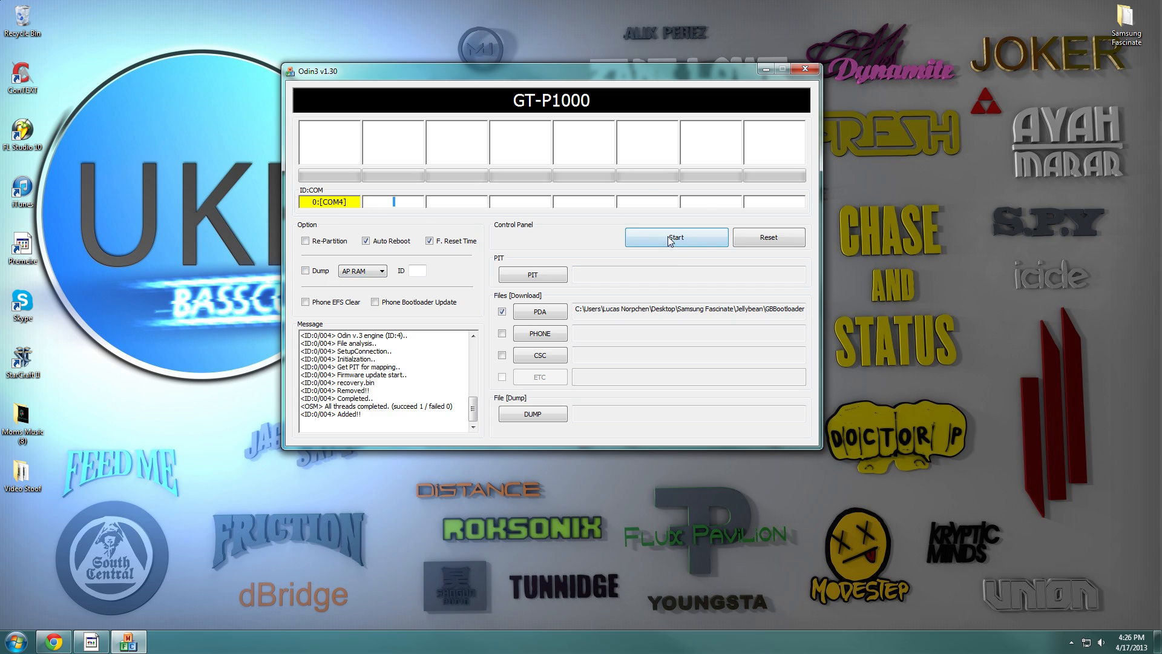
click(676, 237)
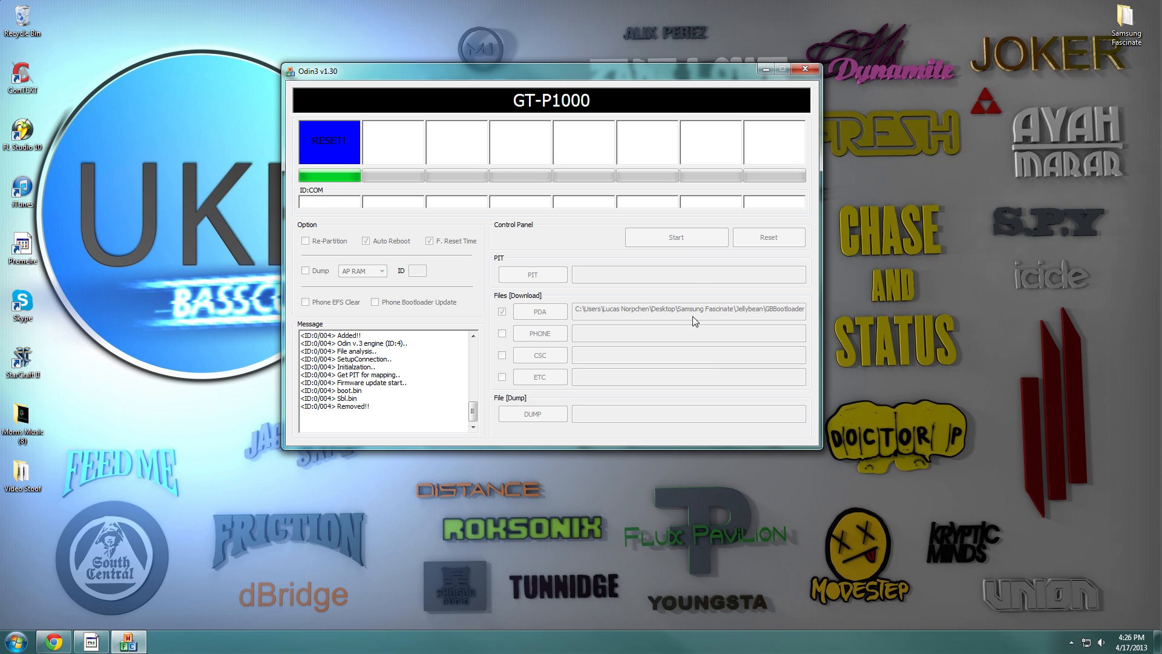
mouse_move(734, 229)
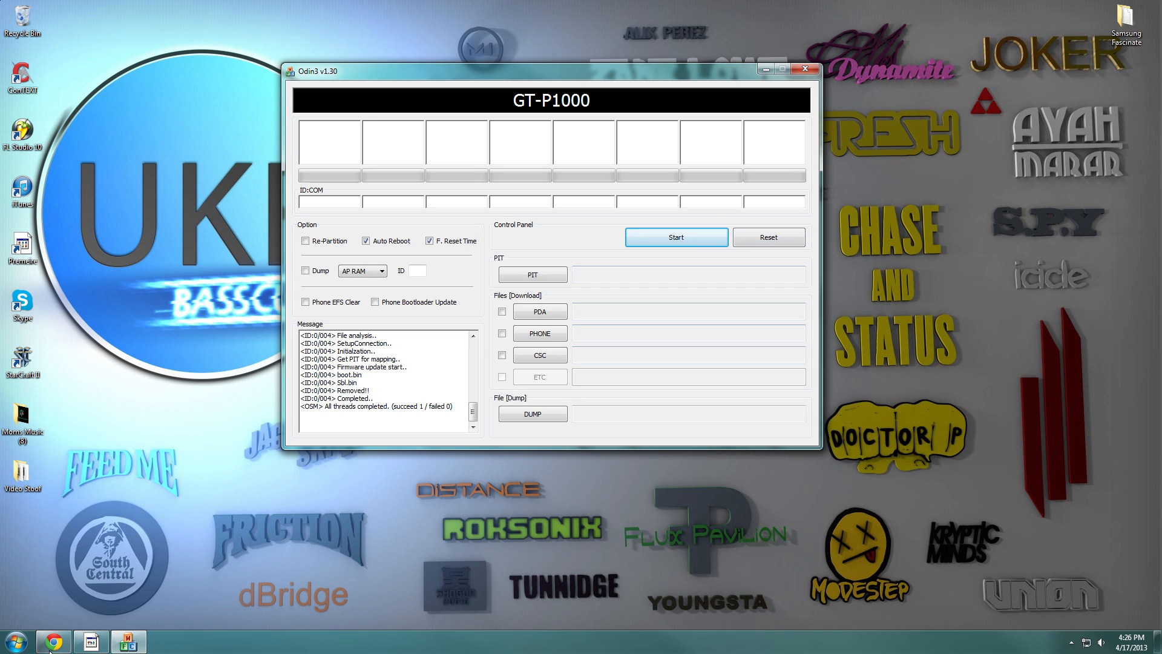
mouse_move(316, 523)
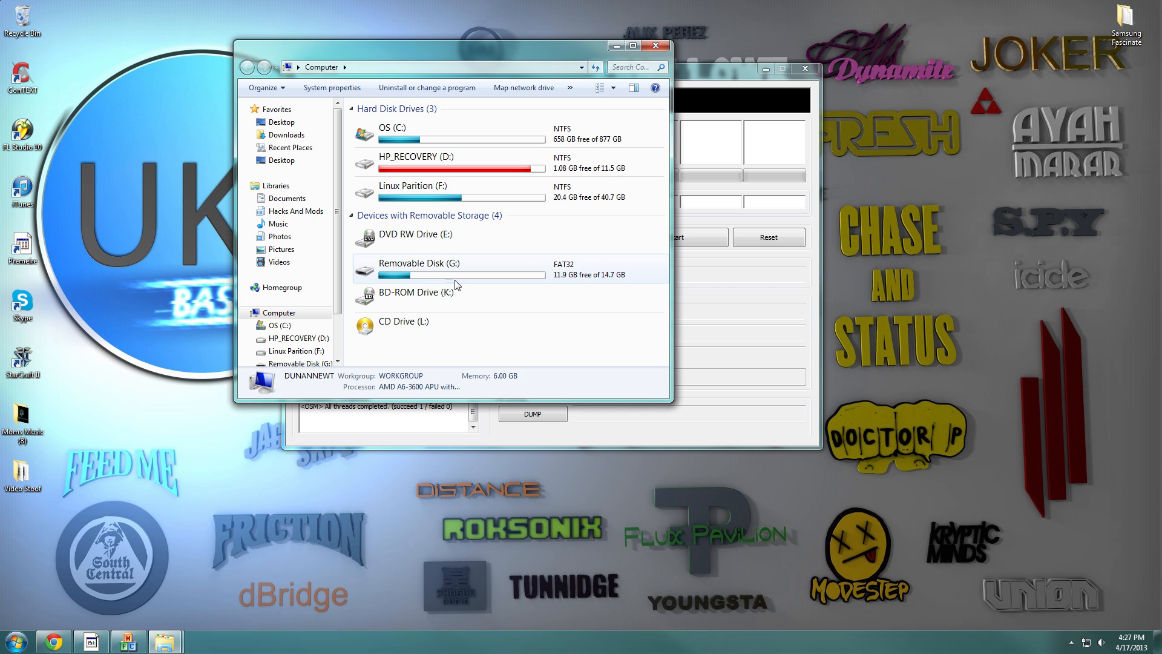
Open Removable Disk (G:) > A_Root and delete the devil kernel zip.
double_click(419, 262)
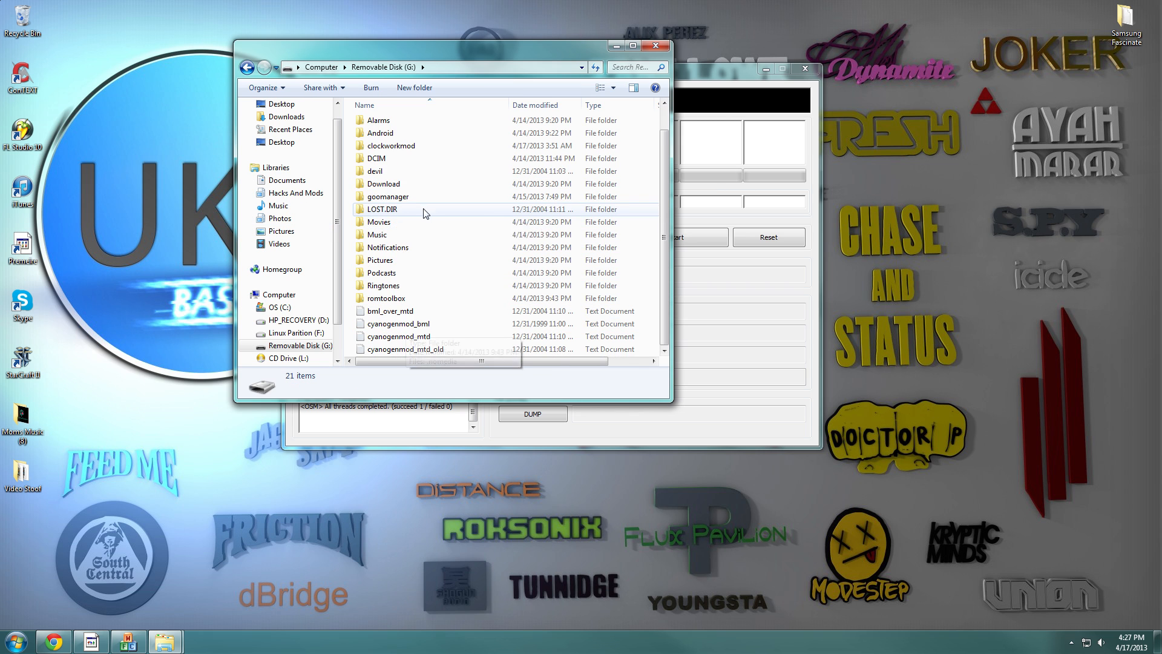
scroll(up, 3)
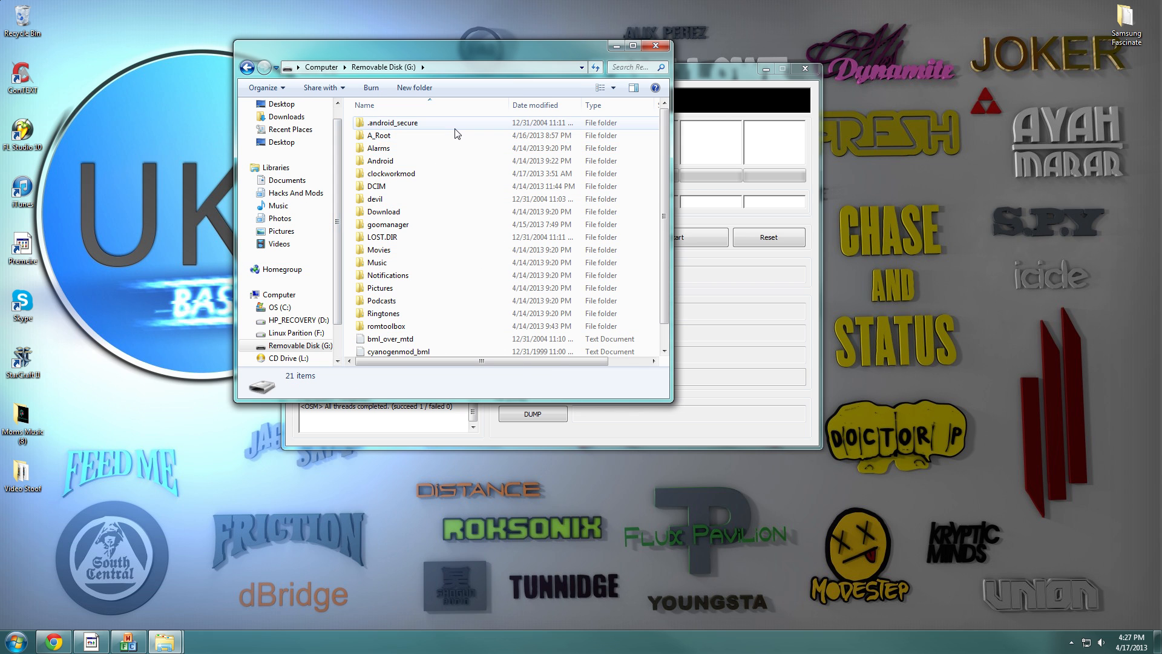
double_click(379, 134)
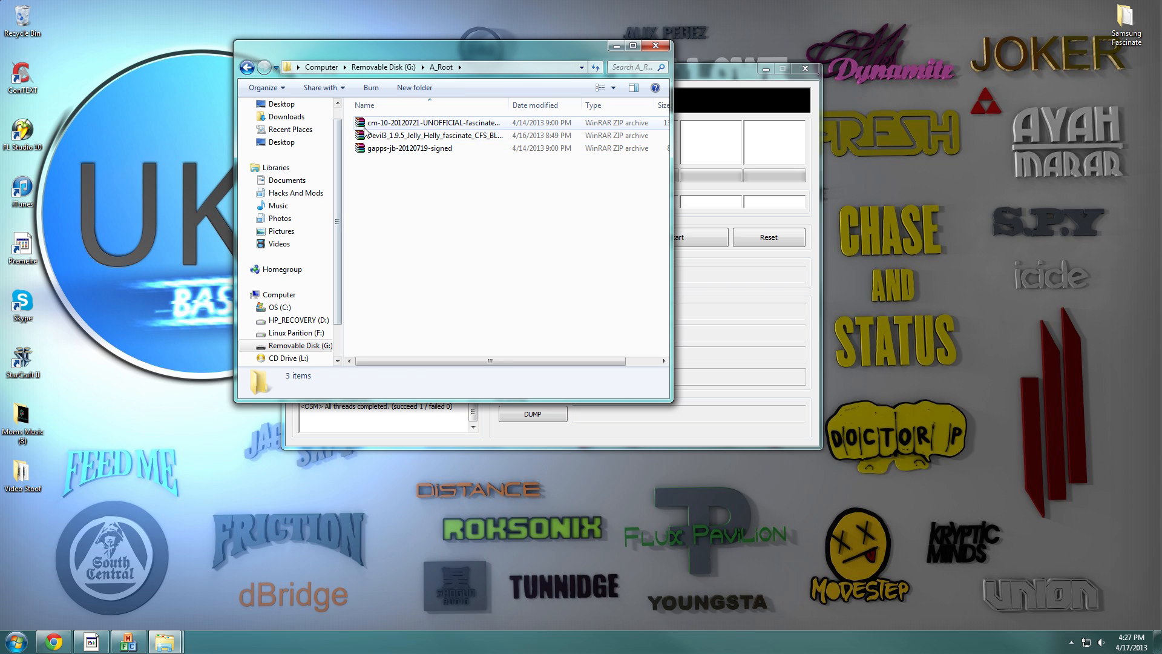
click(434, 134)
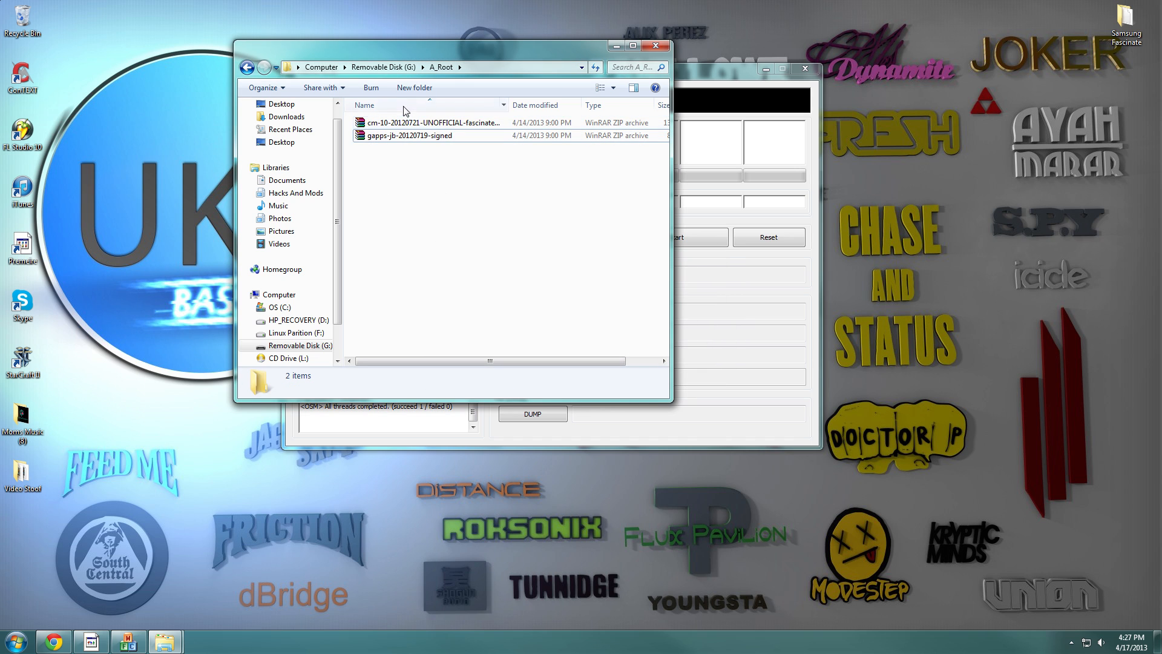
mouse_move(250, 68)
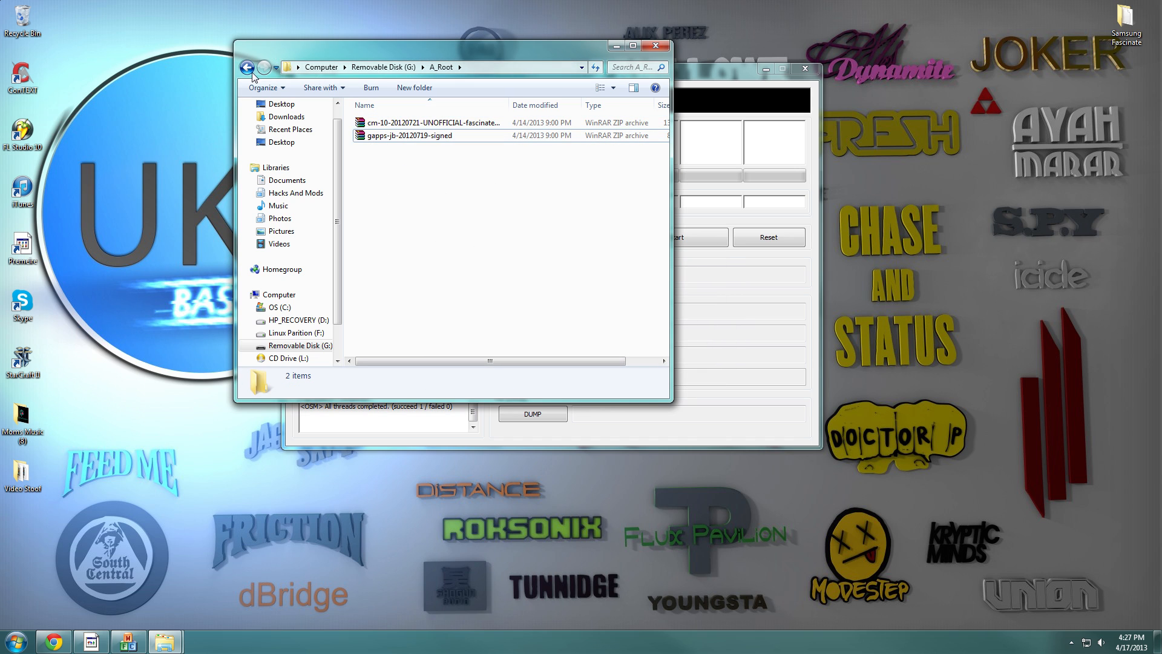
Reopen A_Root to confirm only the cm-10 ROM and gapps-jb-20120719-signed zips remain.
click(247, 67)
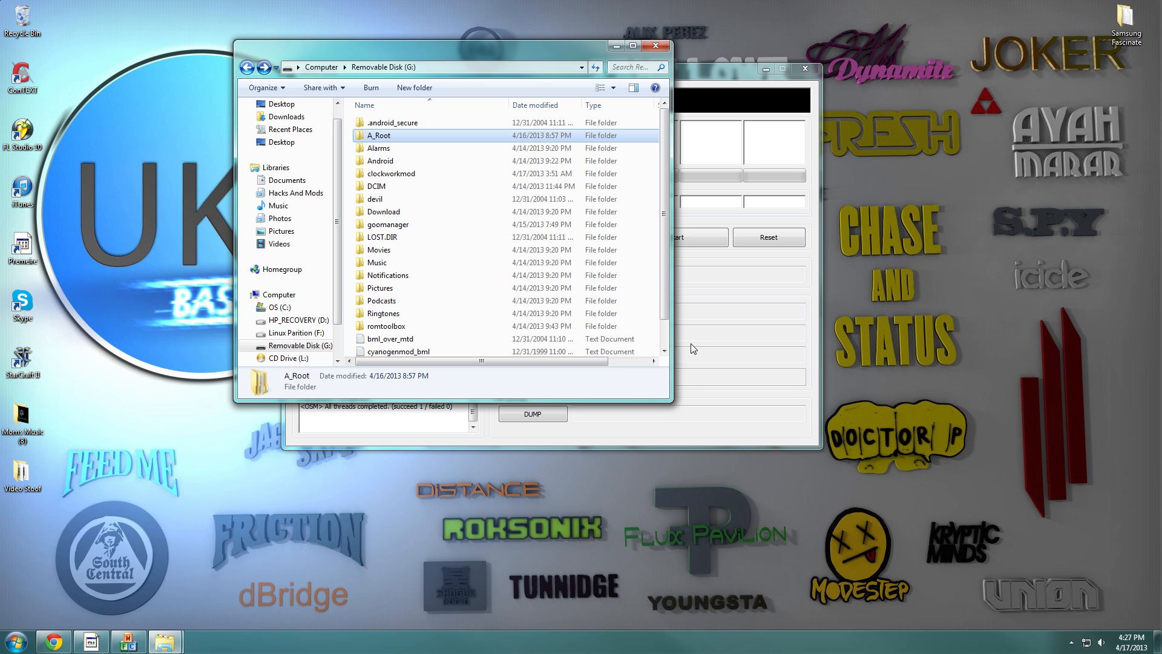
click(379, 134)
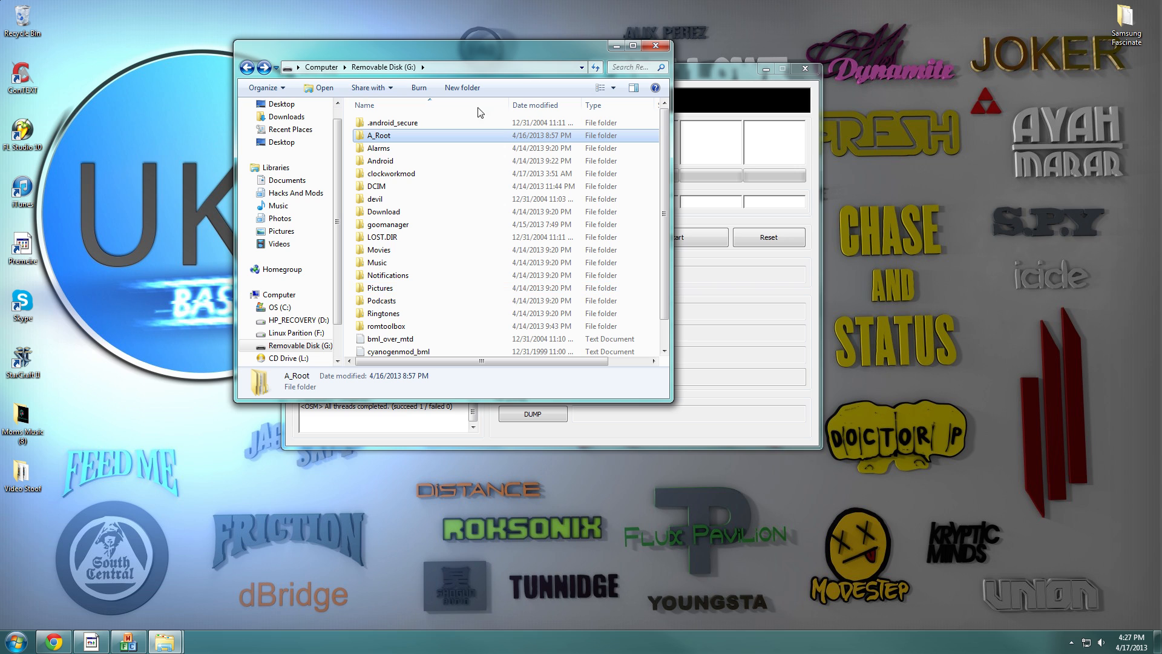
scroll(down, 3)
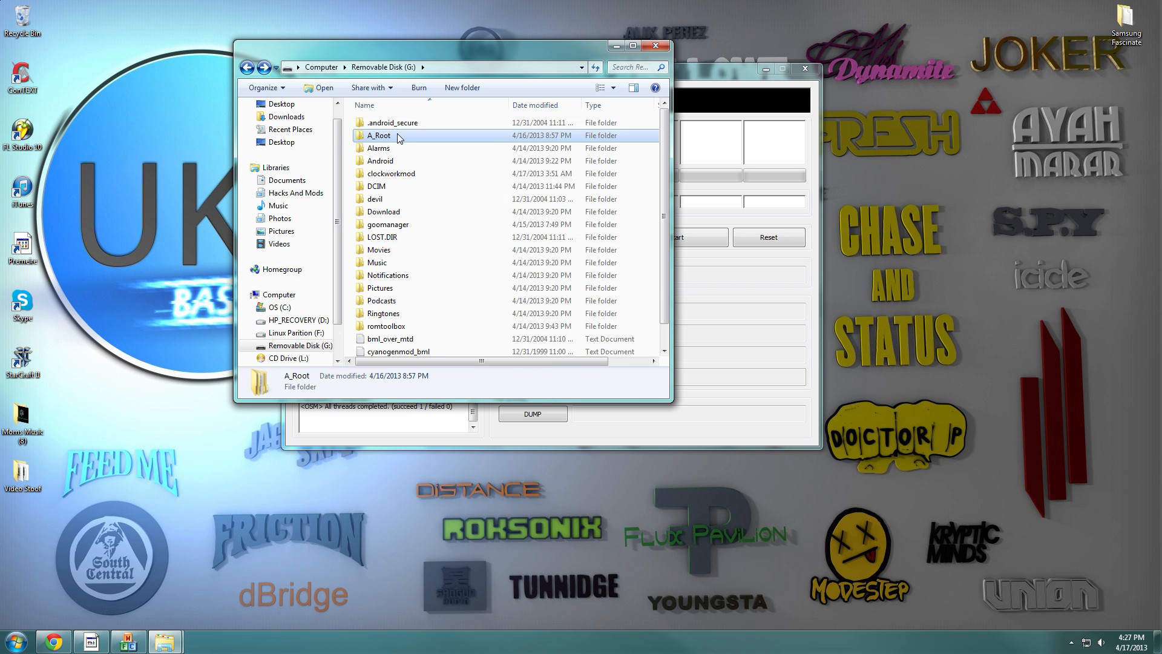
double_click(379, 135)
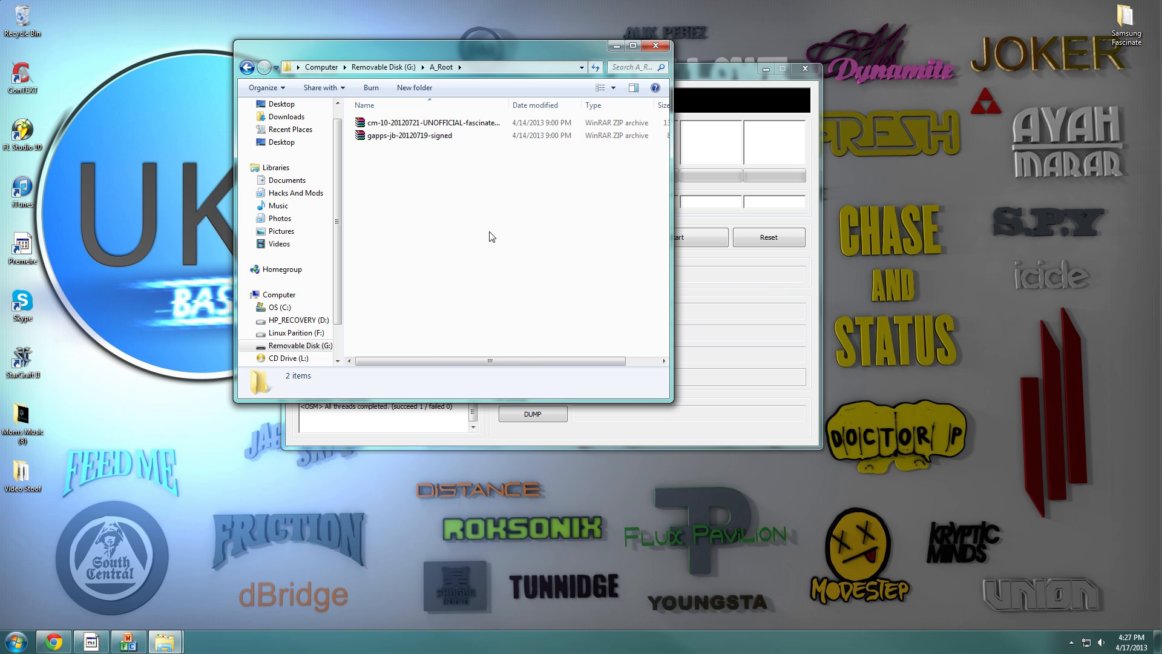
mouse_move(436, 205)
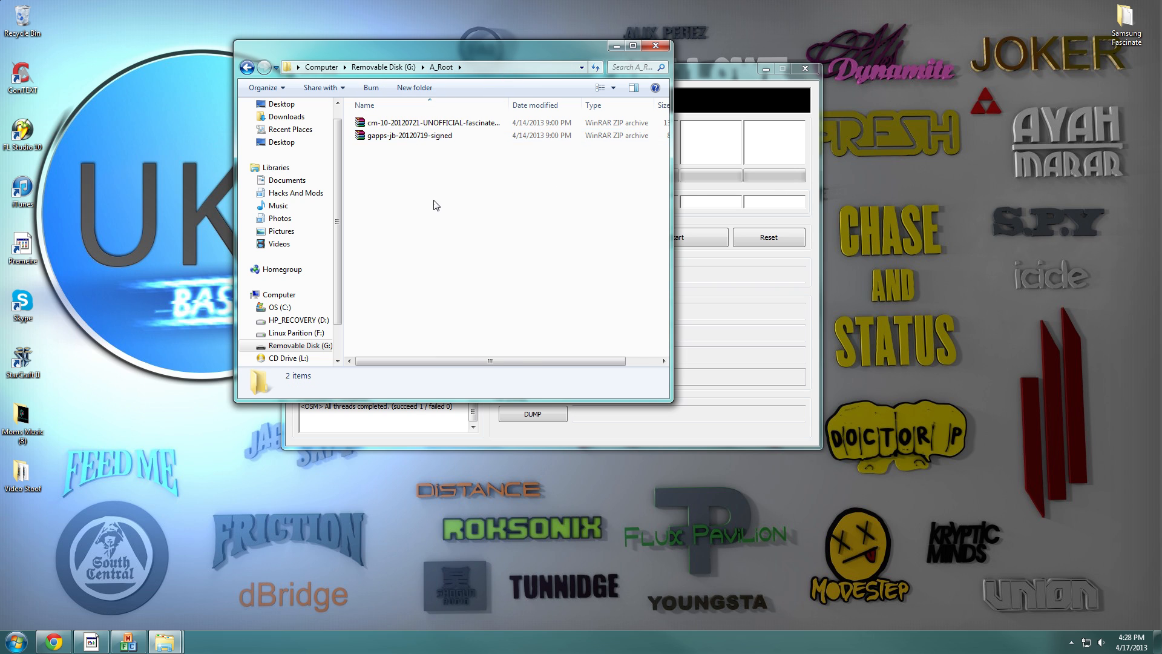
drag(435, 206, 411, 263)
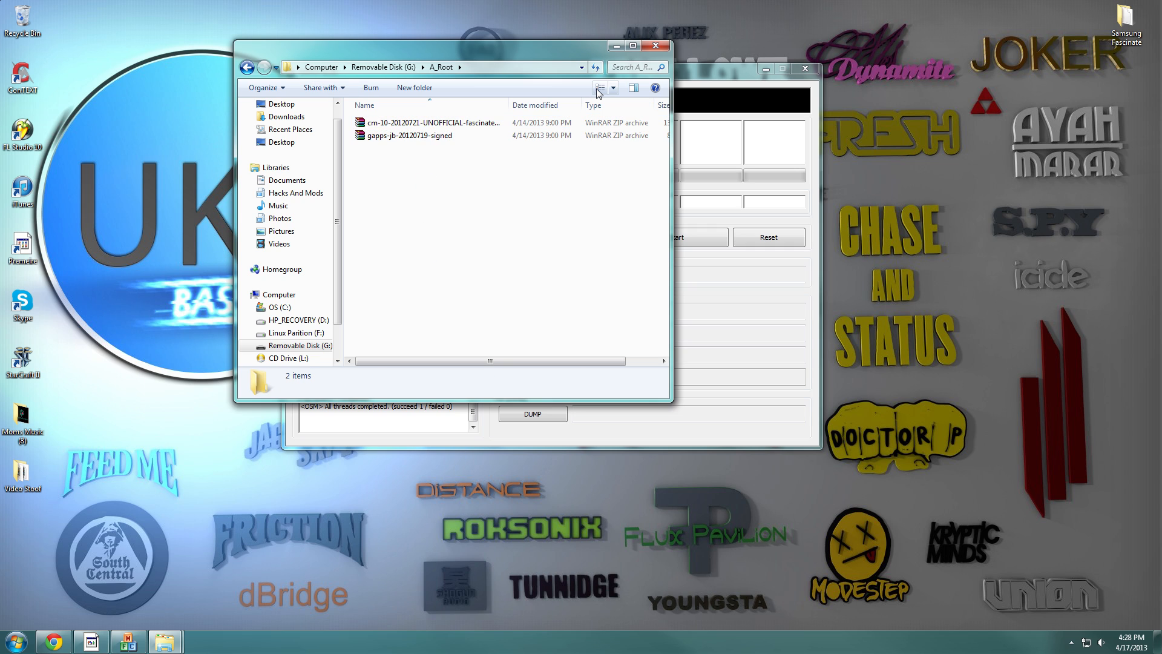
mouse_move(600, 88)
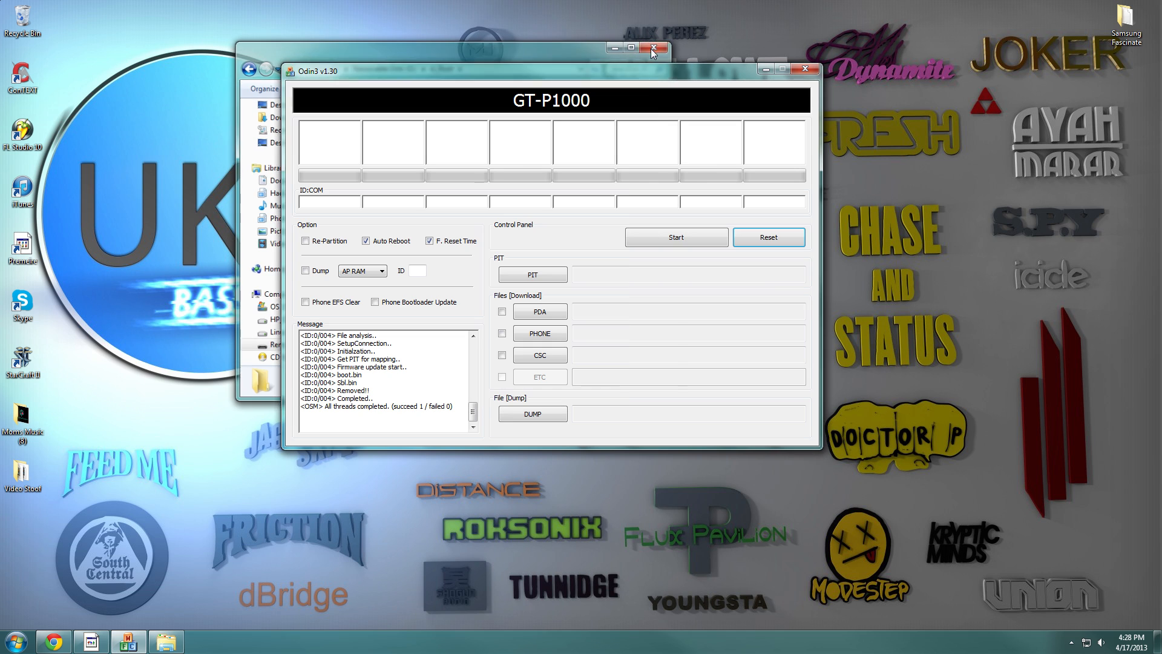
Close the SD card Explorer window, leaving only Odin3 on the desktop.
click(655, 47)
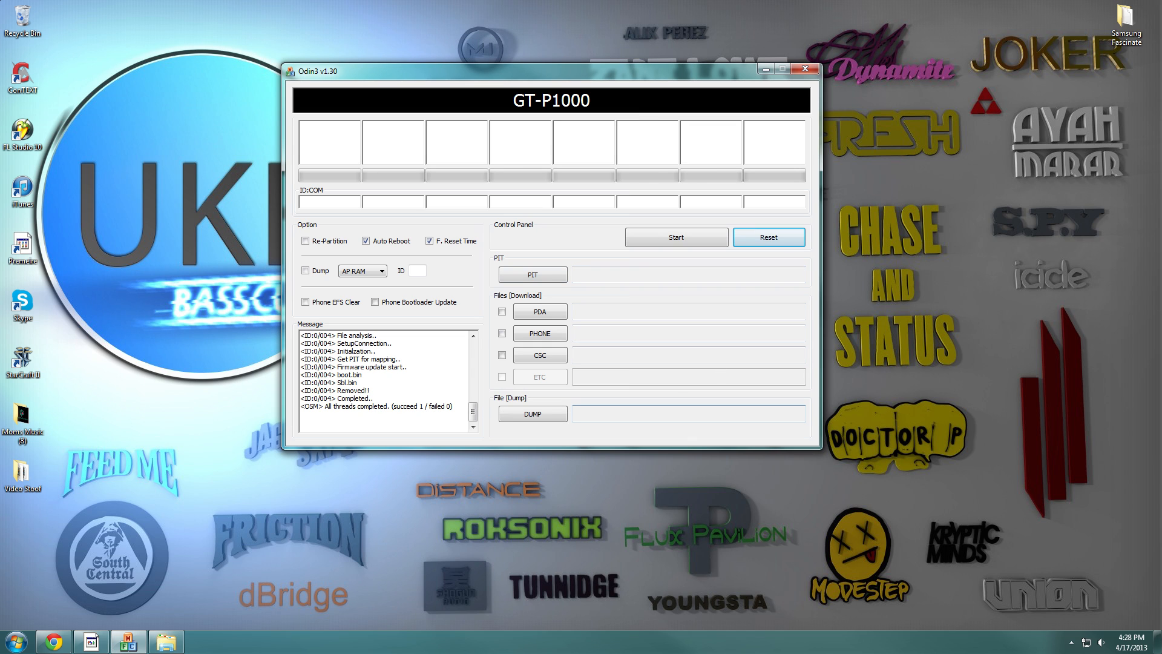